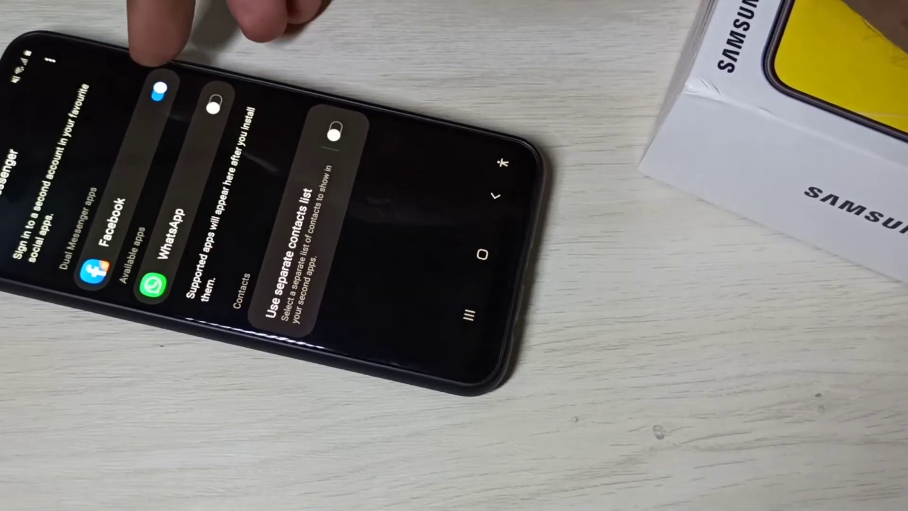
- Switch off Facebook in Dual Messenger to bring up the 'Disable second copy of Facebook?' prompt
click(157, 90)
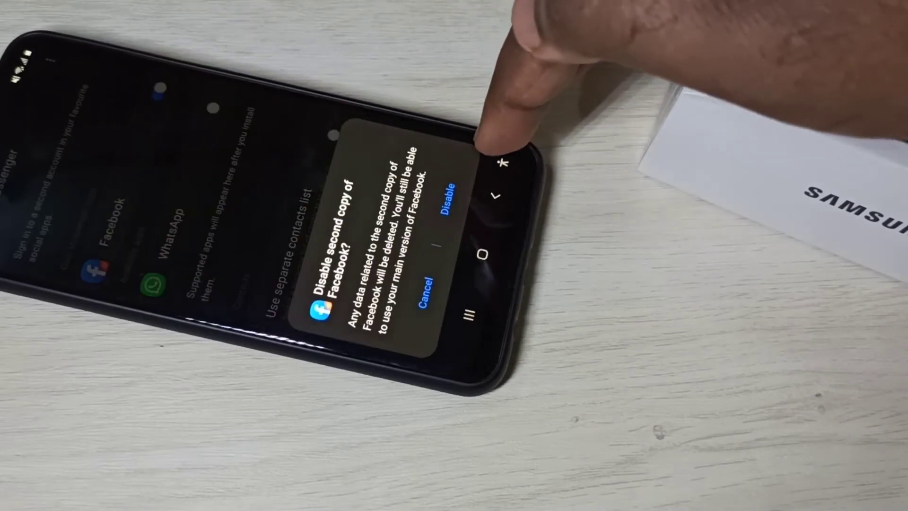